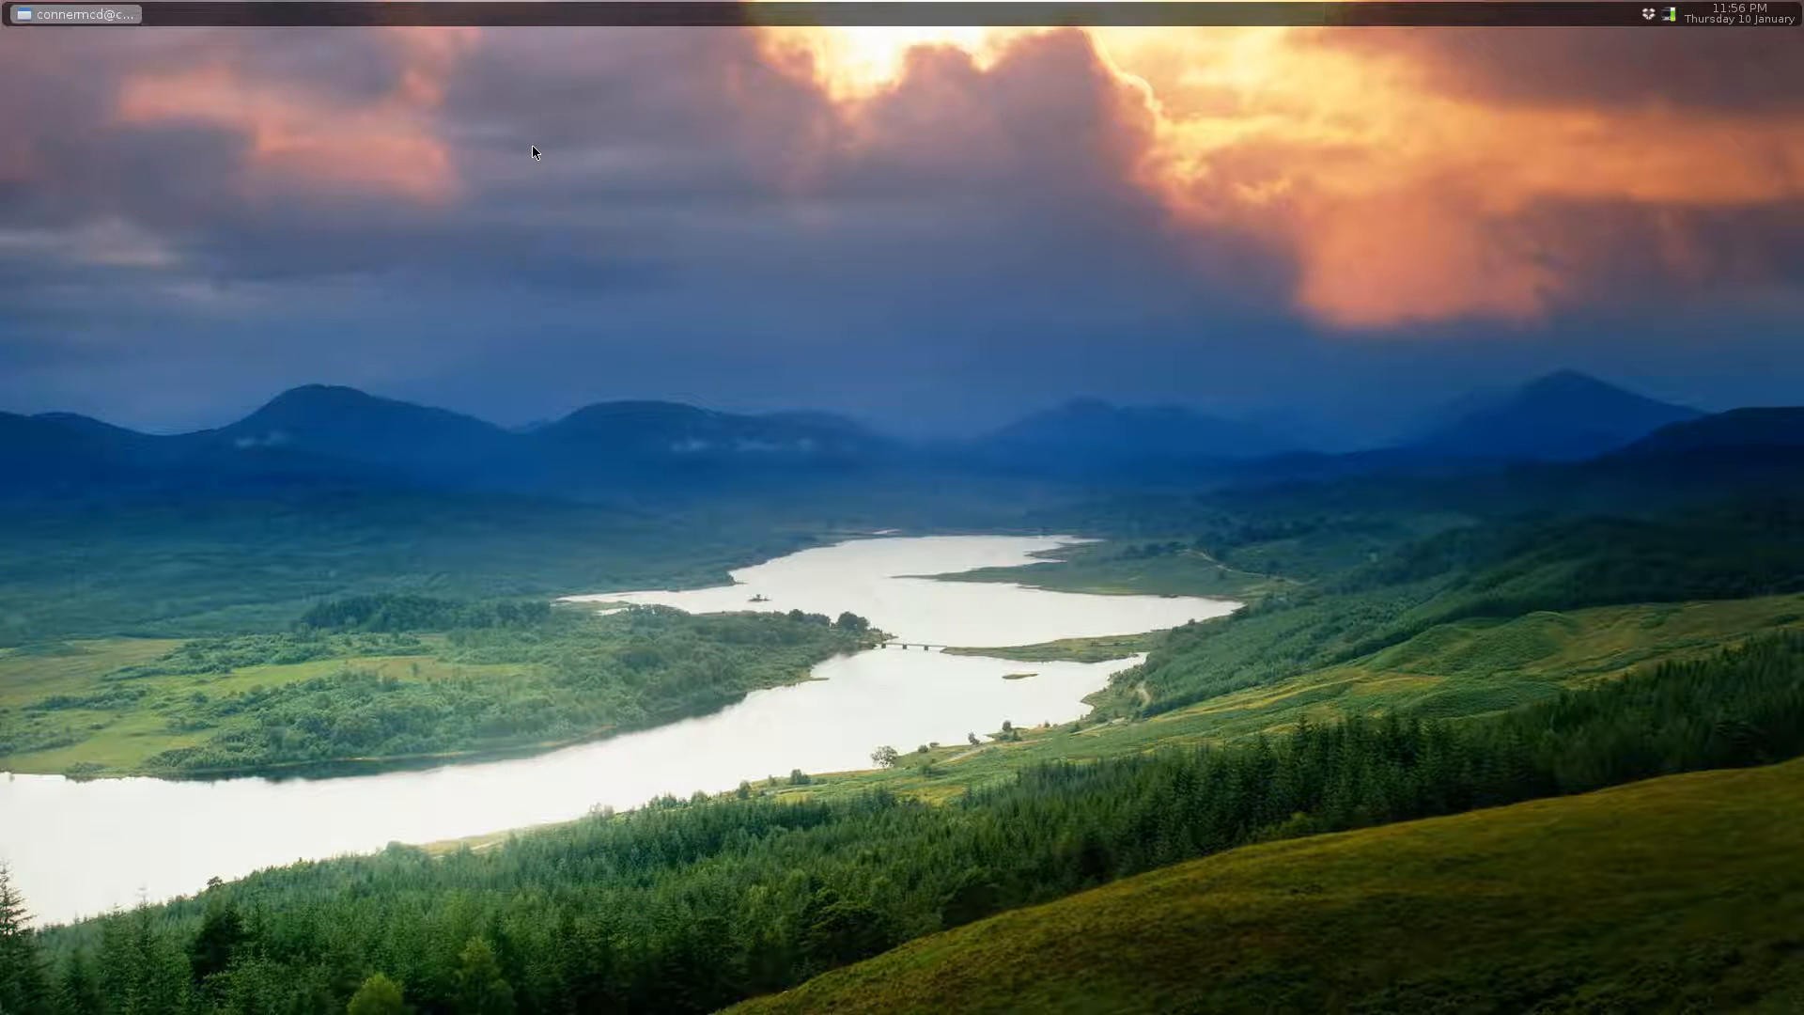
{"action": "mouse_move", "coordinate": [708, 183]}
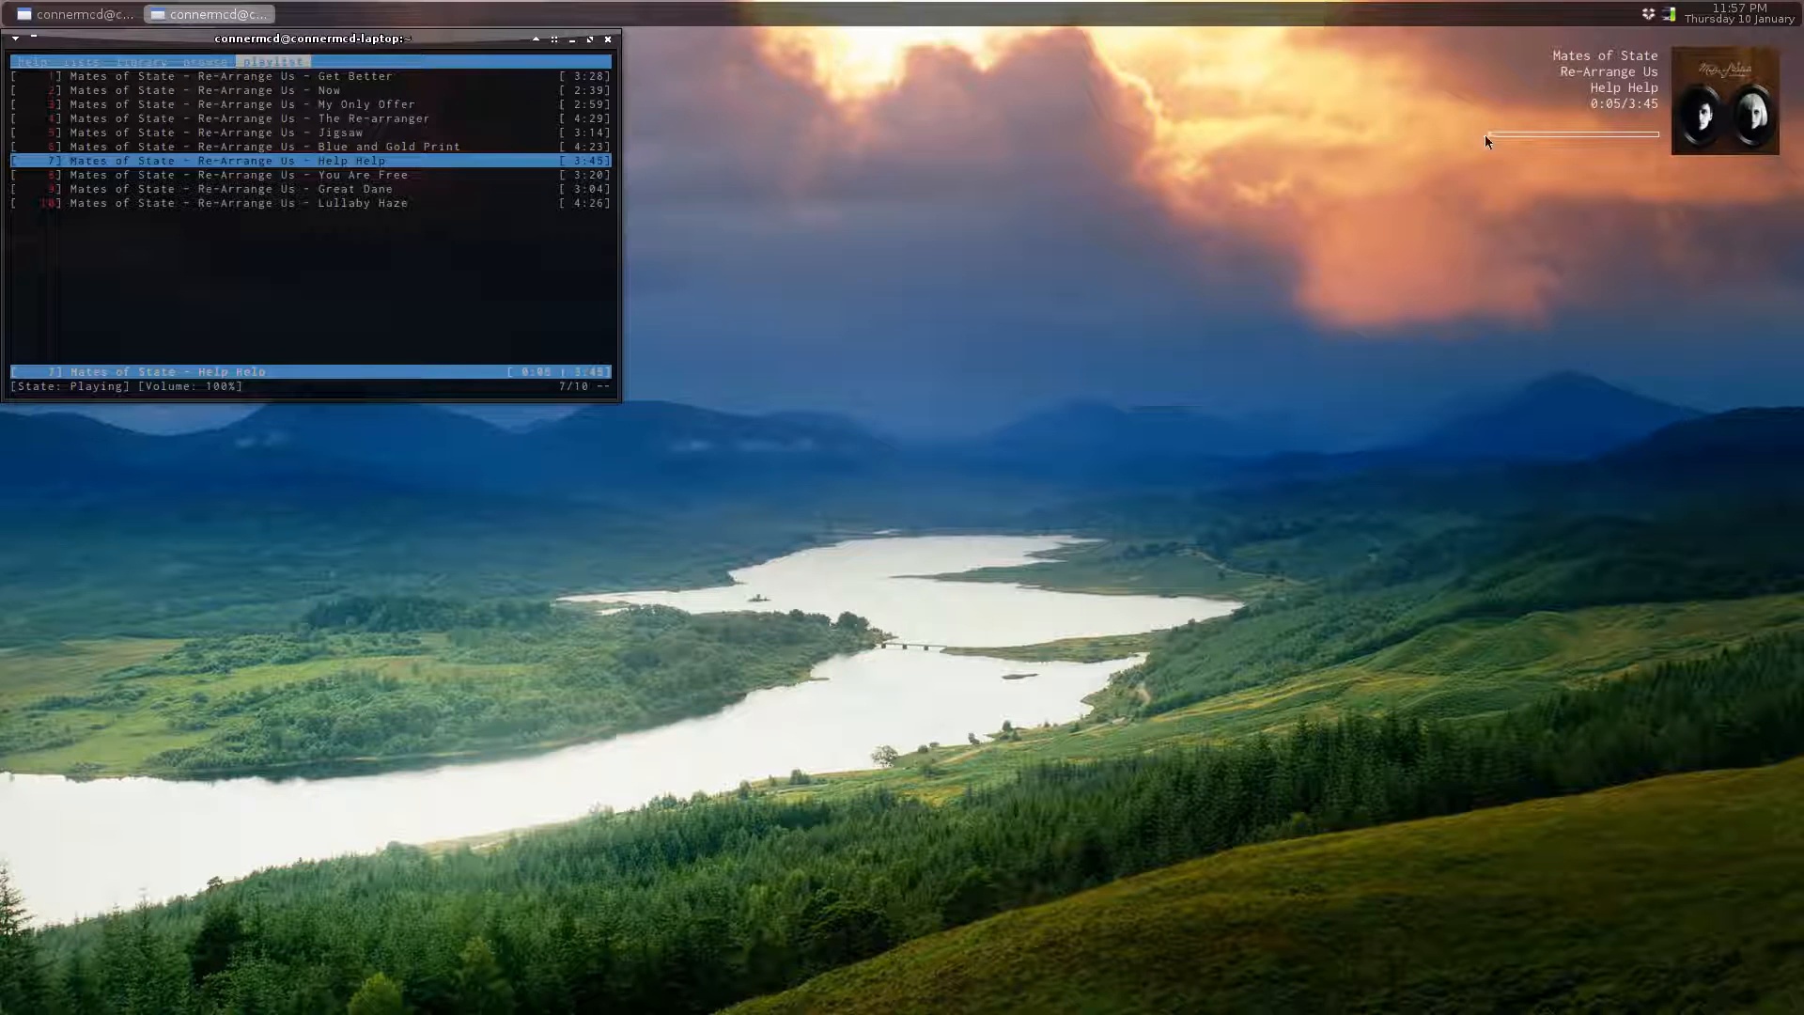
{"action": "mouse_move", "coordinate": [1233, 412]}
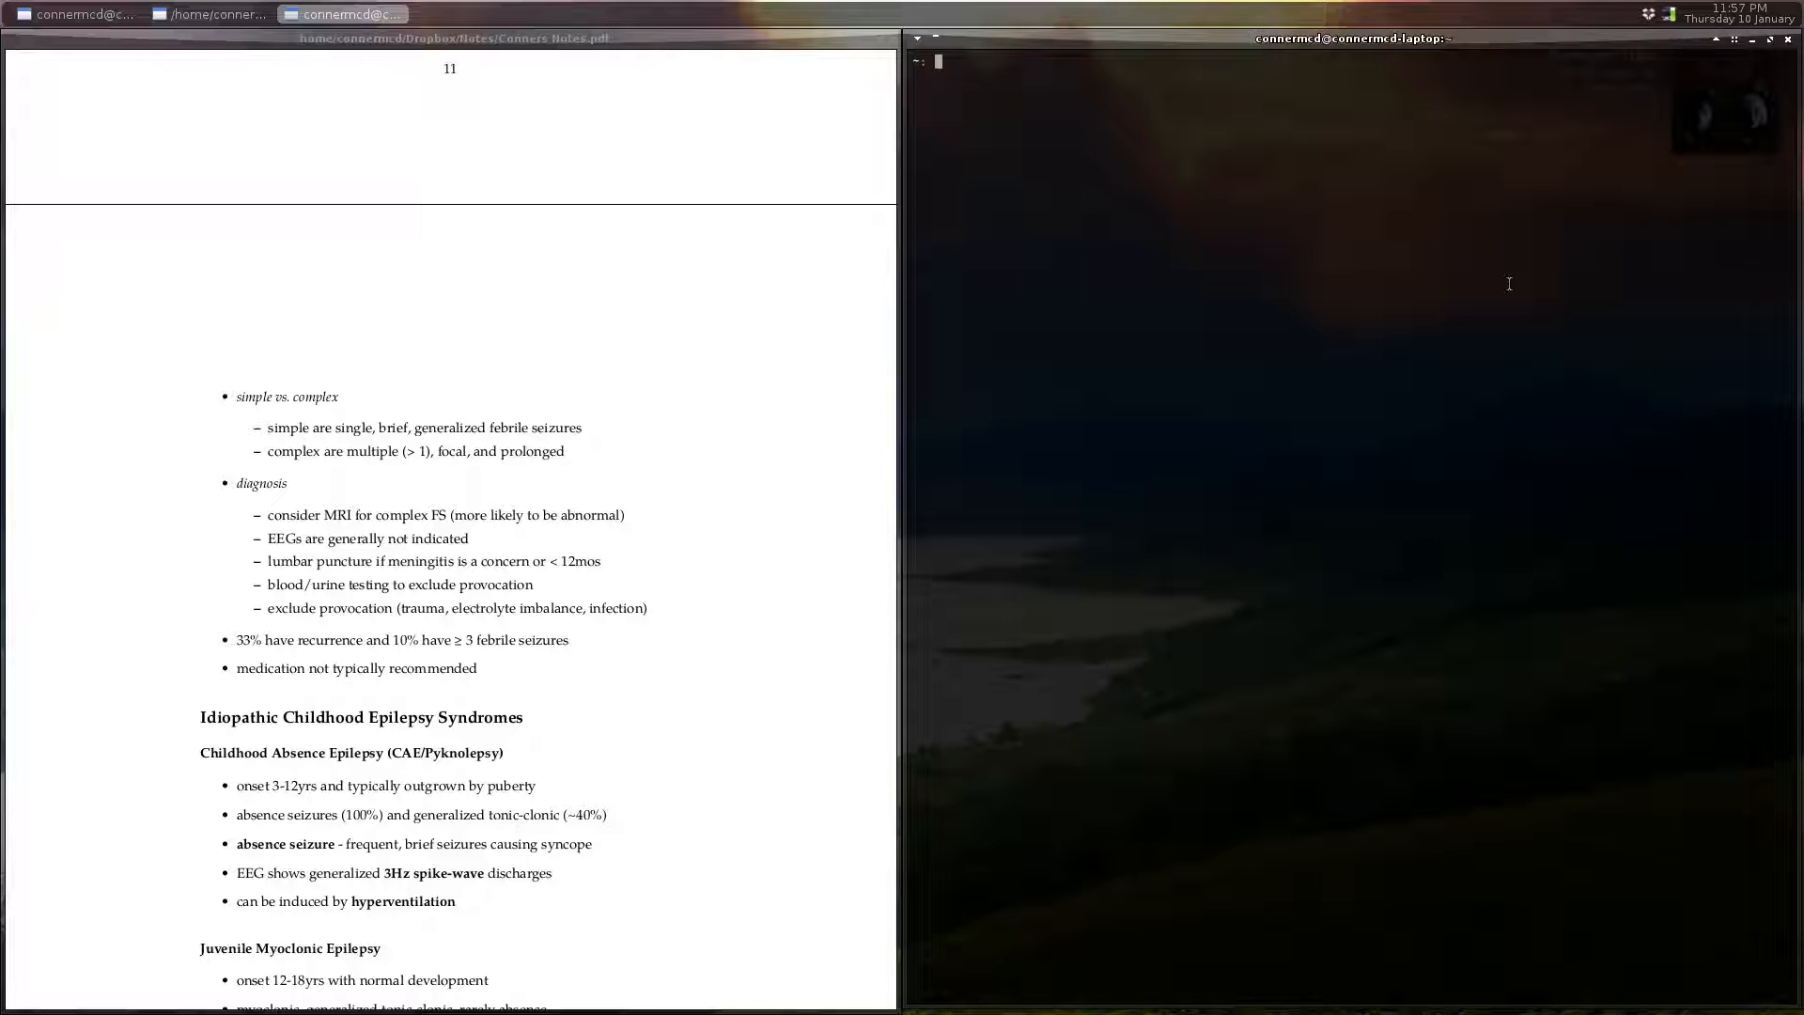
{"action": "mouse_move", "coordinate": [1471, 469]}
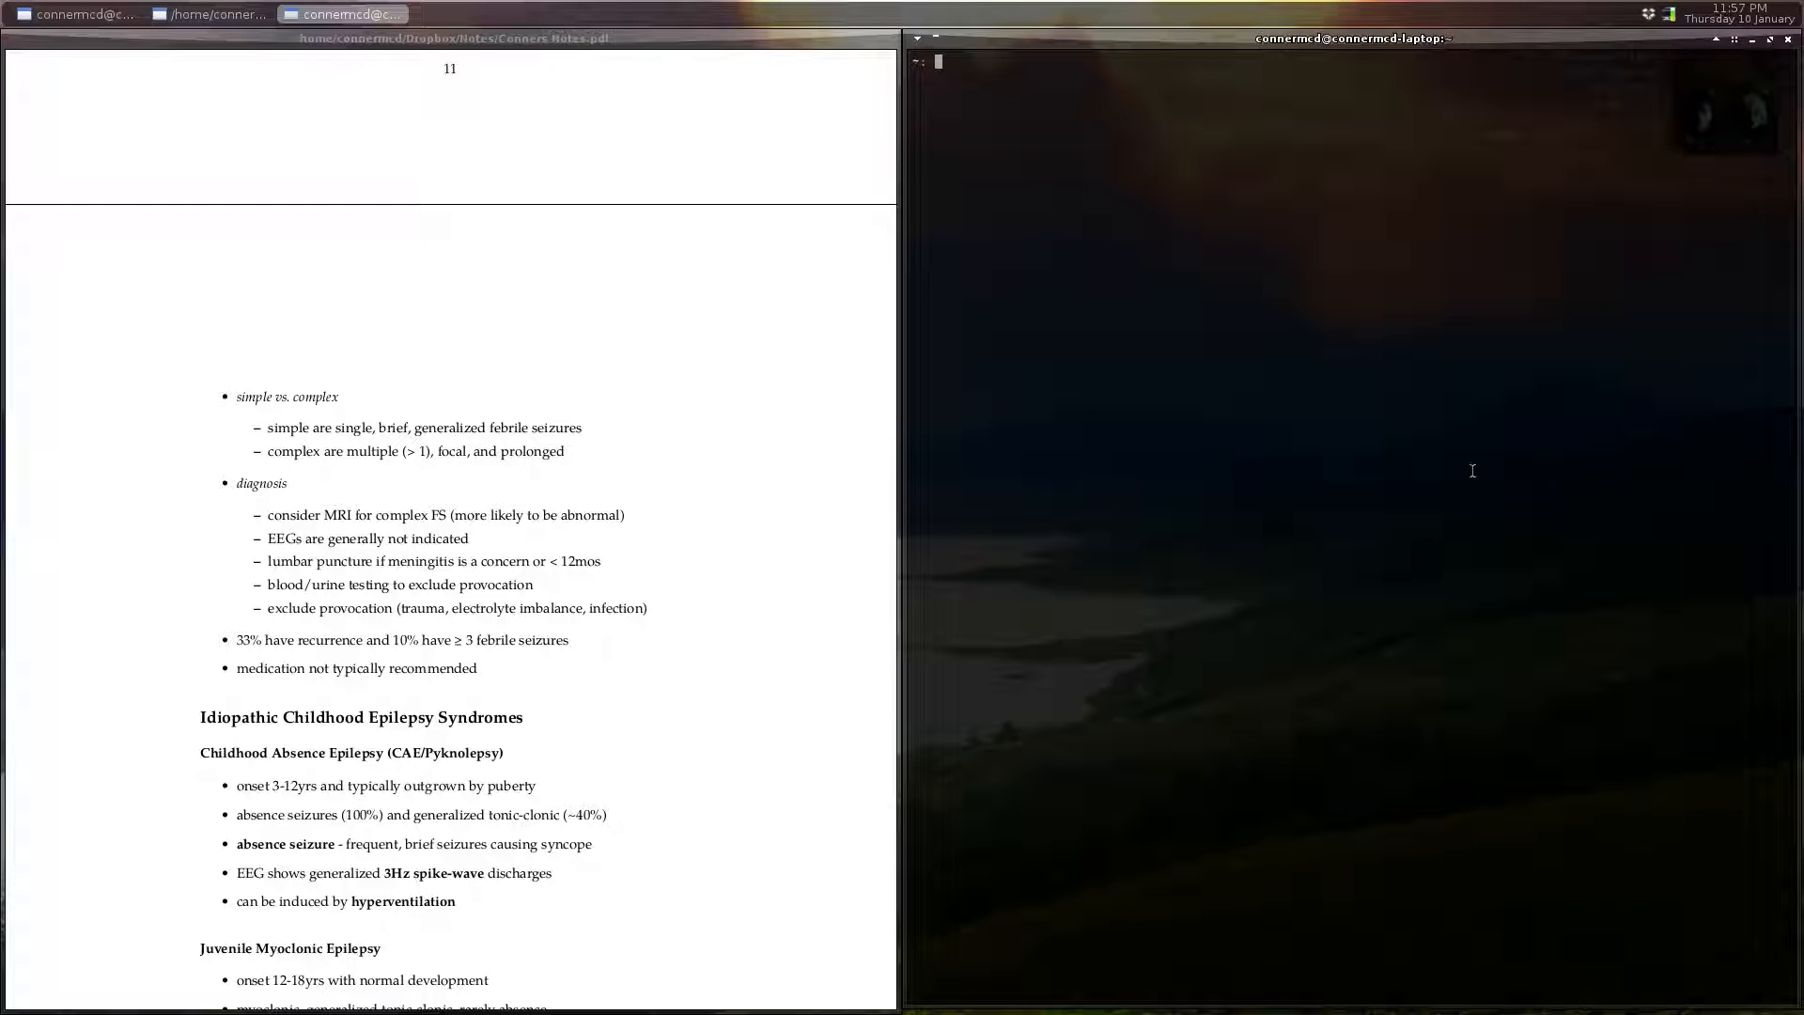
{"action": "mouse_move", "coordinate": [1700, 192]}
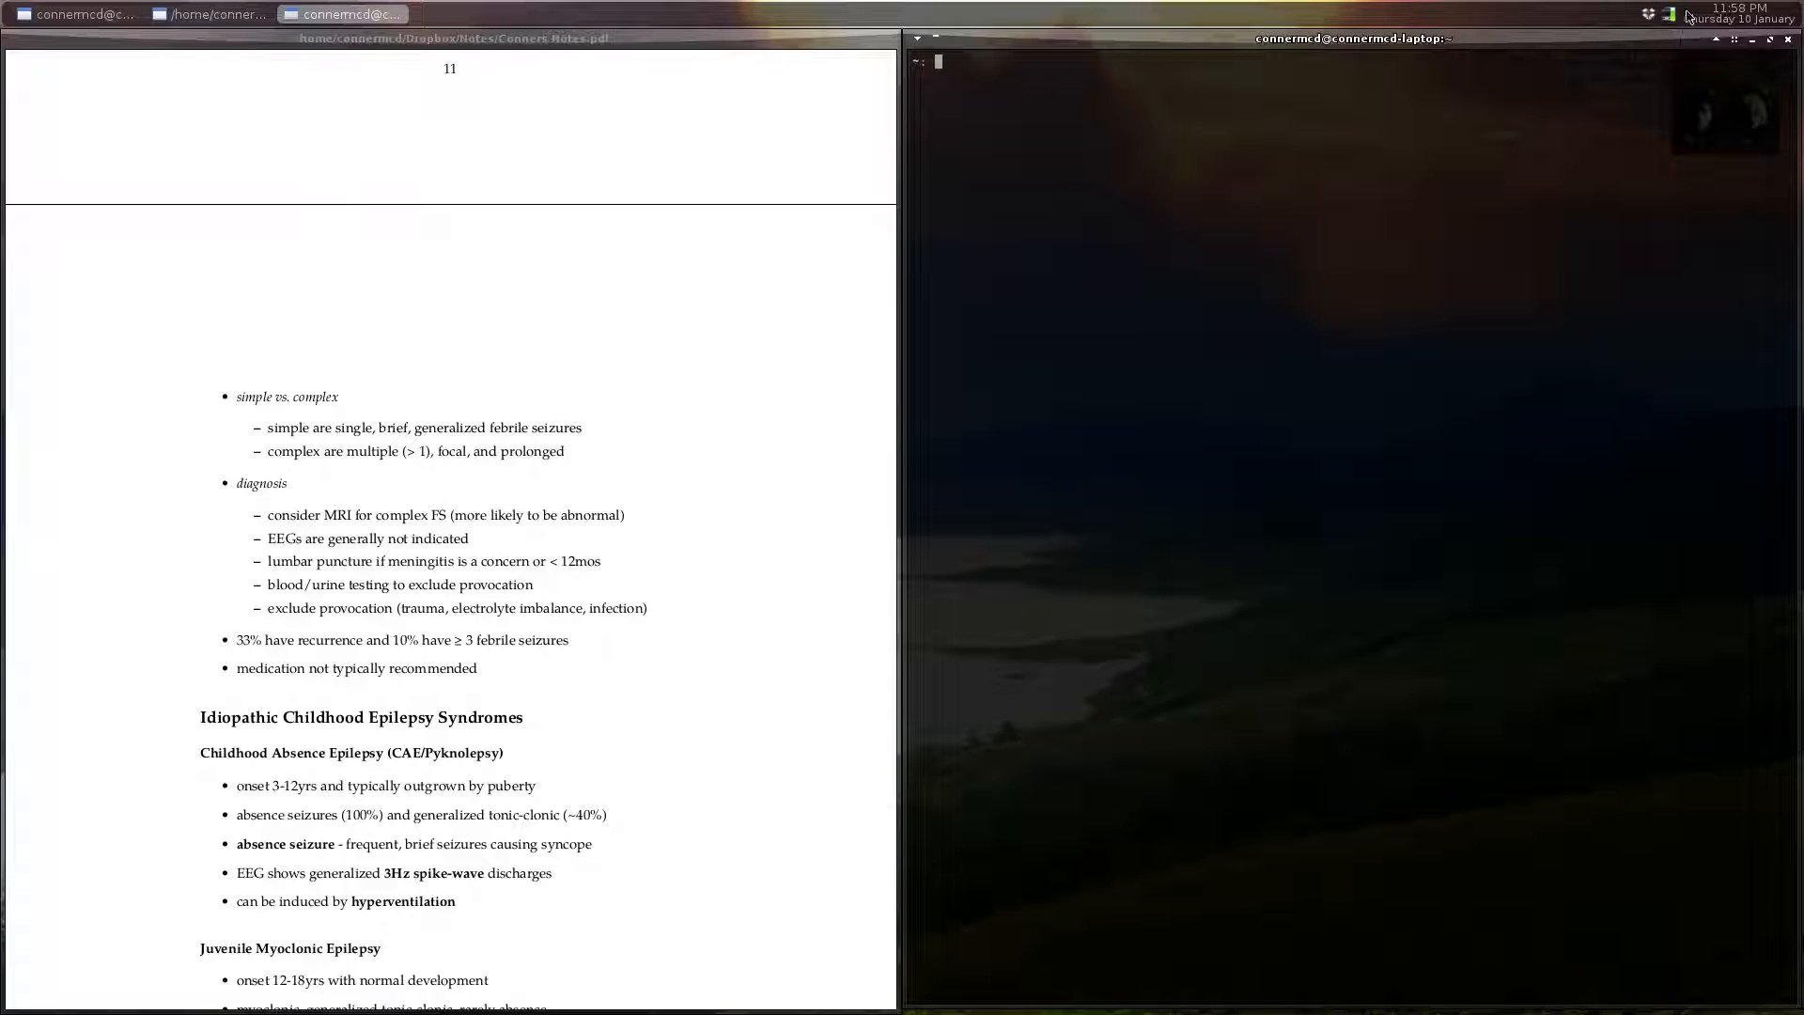
{"action": "mouse_move", "coordinate": [1481, 295]}
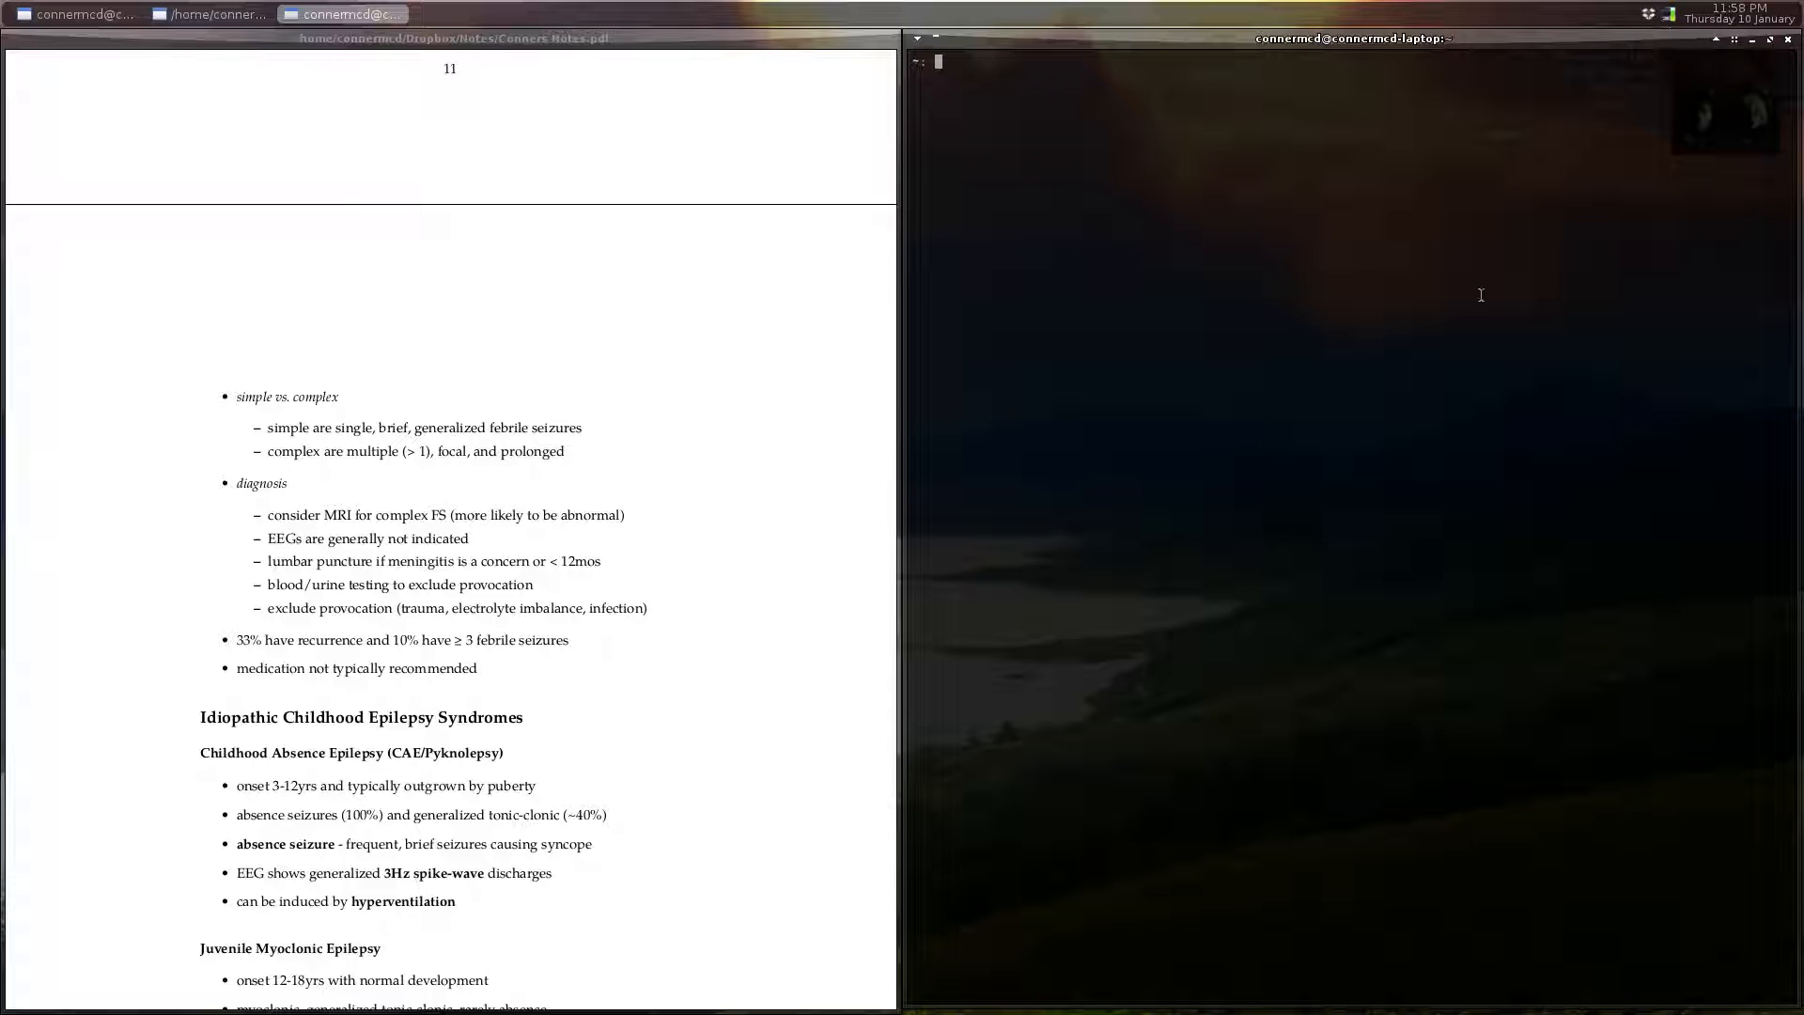
{"action": "mouse_move", "coordinate": [1582, 197]}
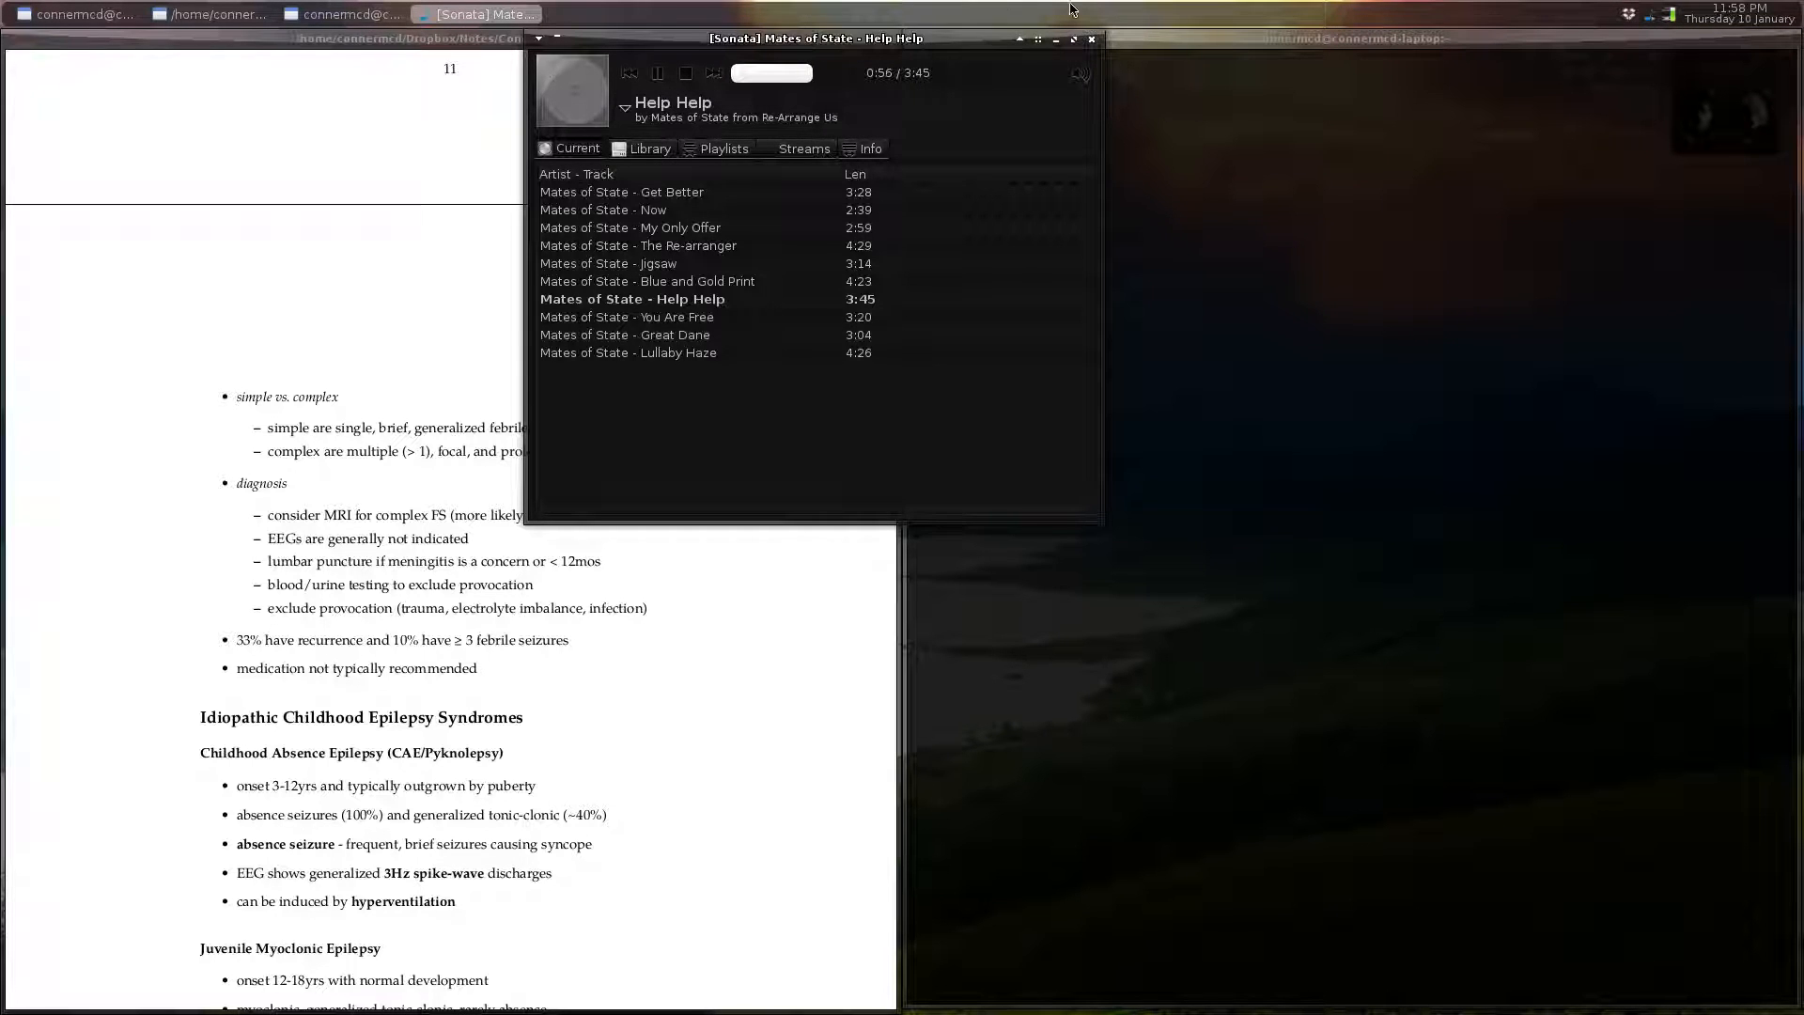
{"action": "mouse_move", "coordinate": [1091, 39]}
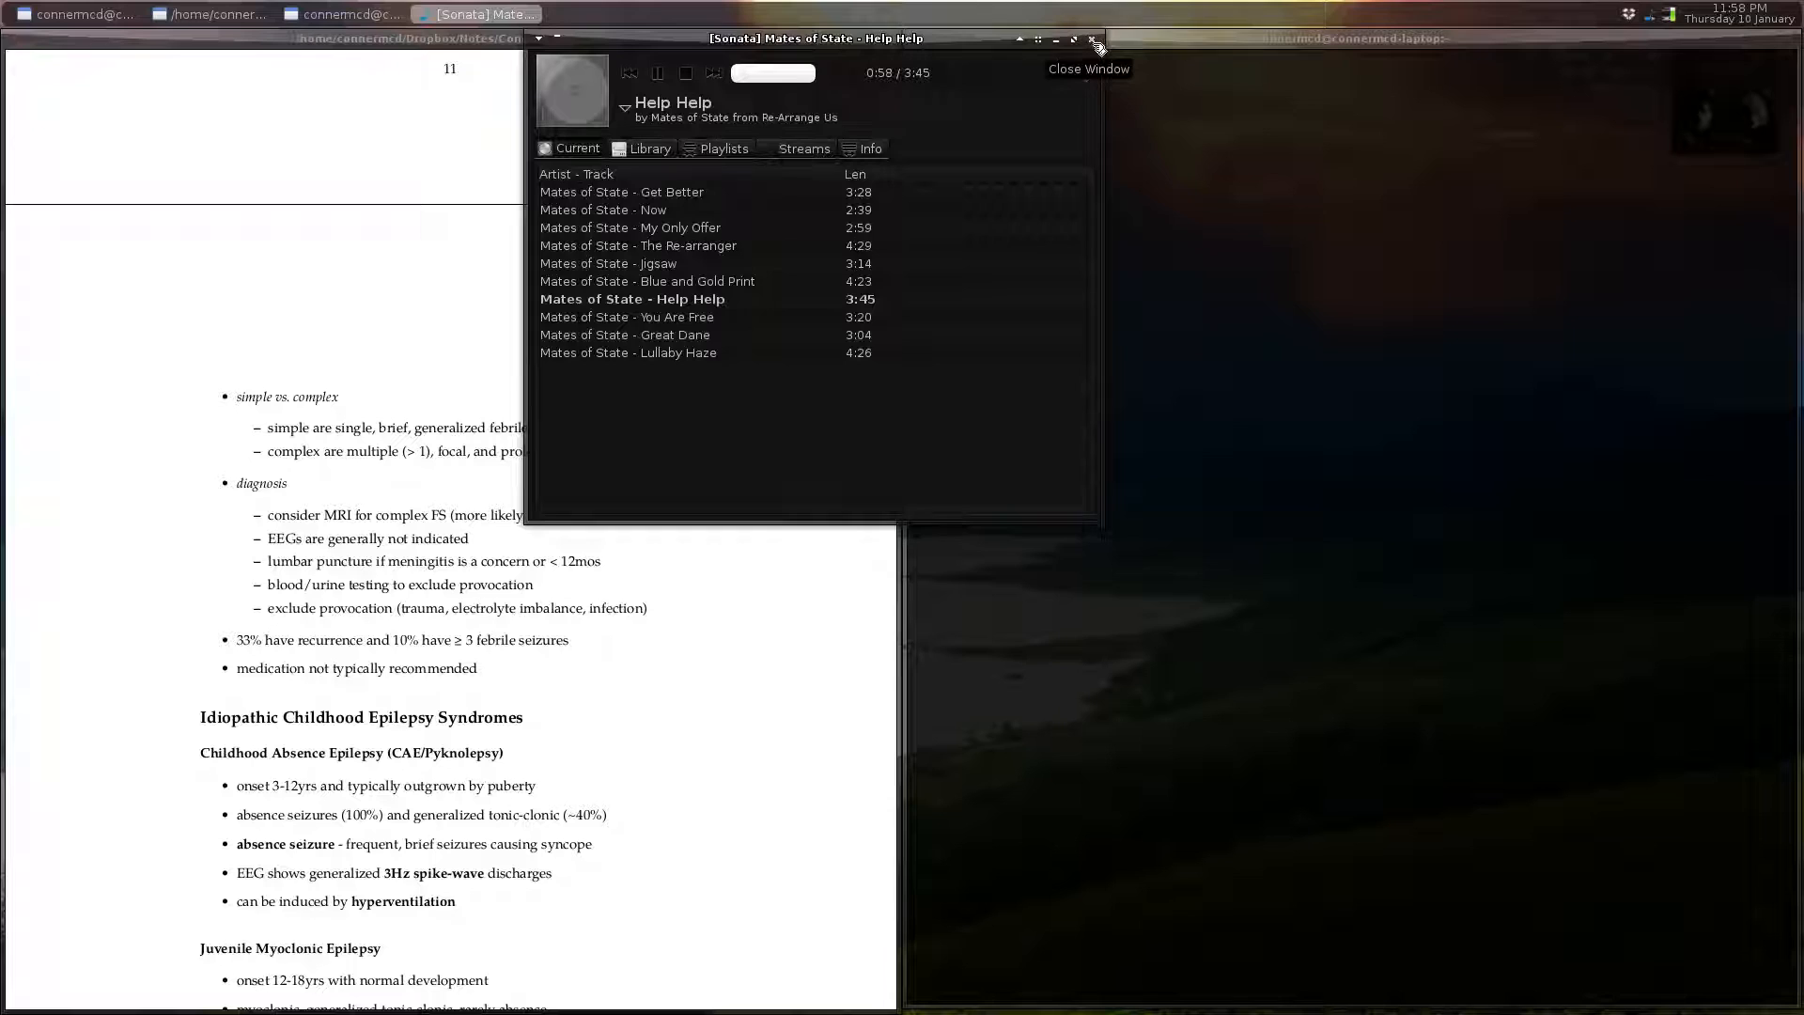
{"action": "left_click", "coordinate": [1091, 39]}
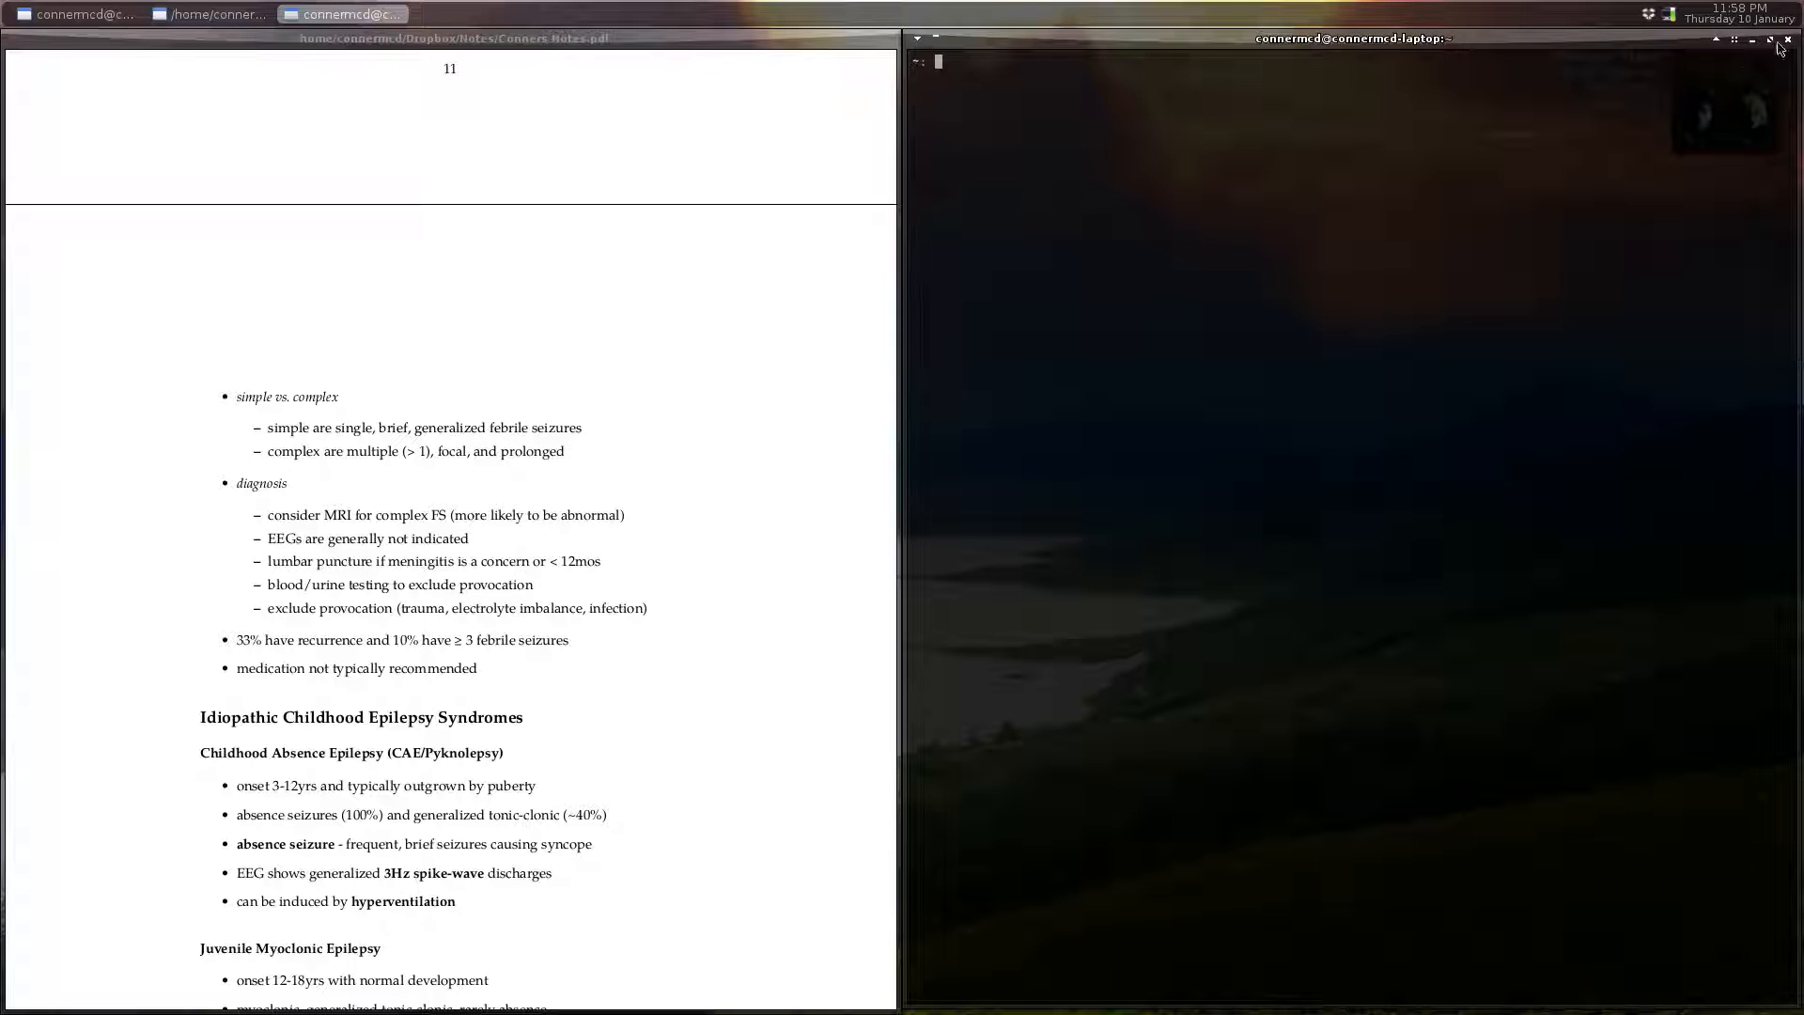